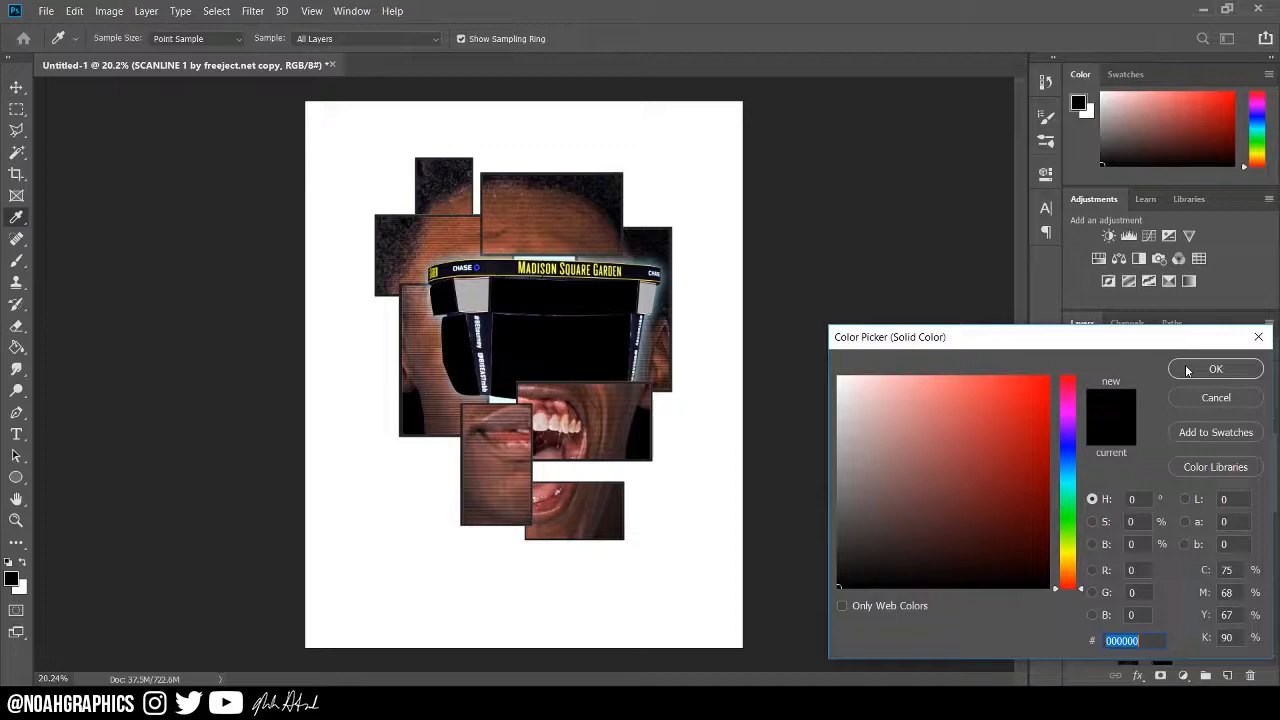
# - Confirm black as the Color Picker solid fill beneath the face collage
pyautogui.click(1216, 368)
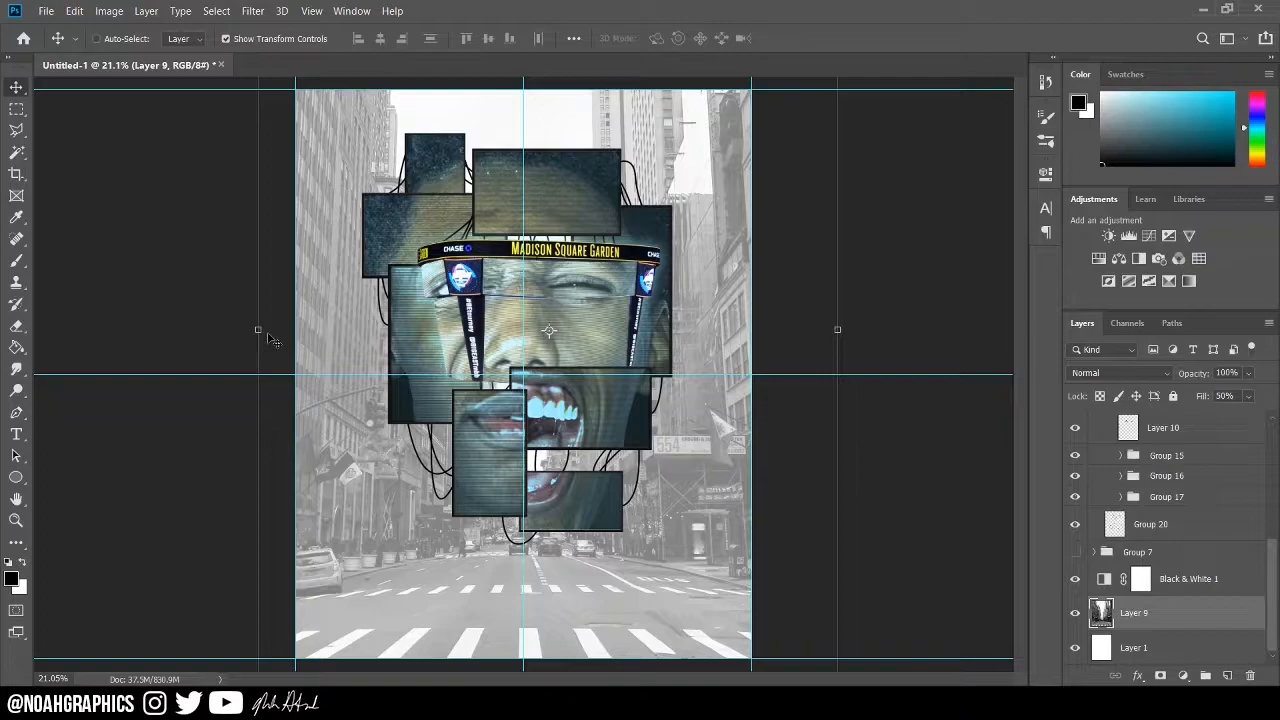
pyautogui.click(16, 520)
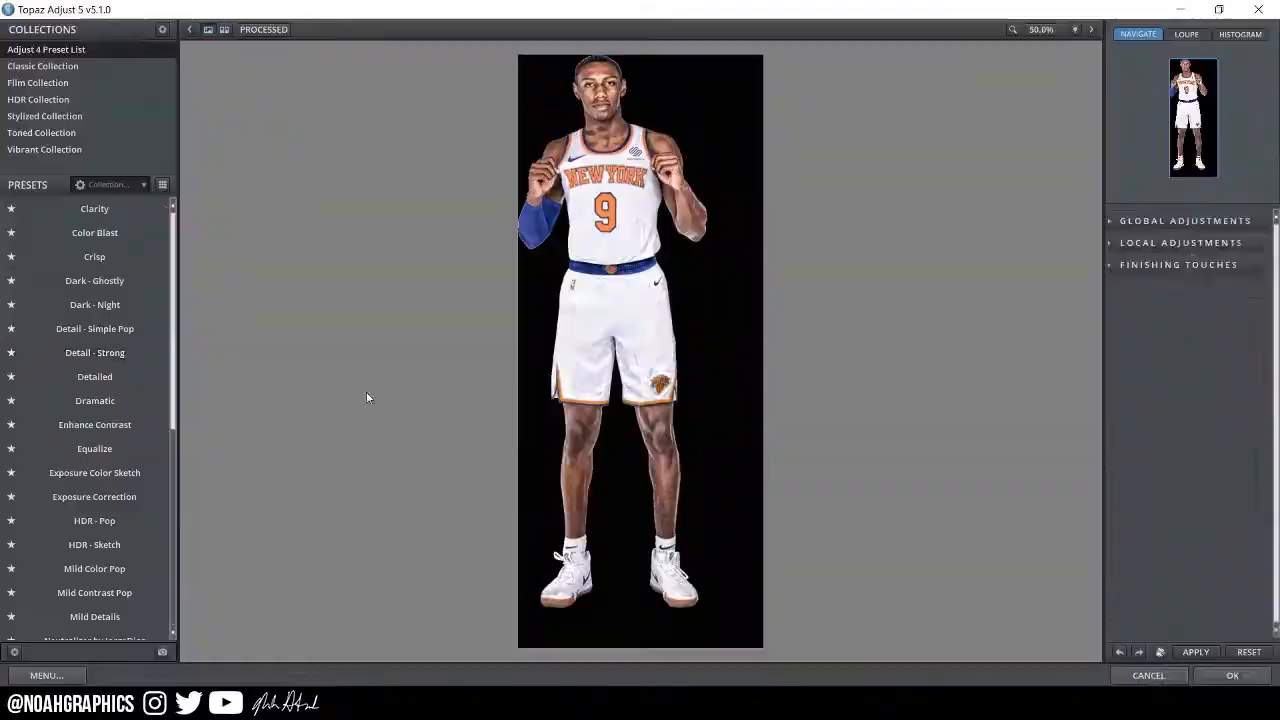
# - Accept the Topaz Adjust 5 enhancement on the player image and return to Photoshop
pyautogui.click(1232, 676)
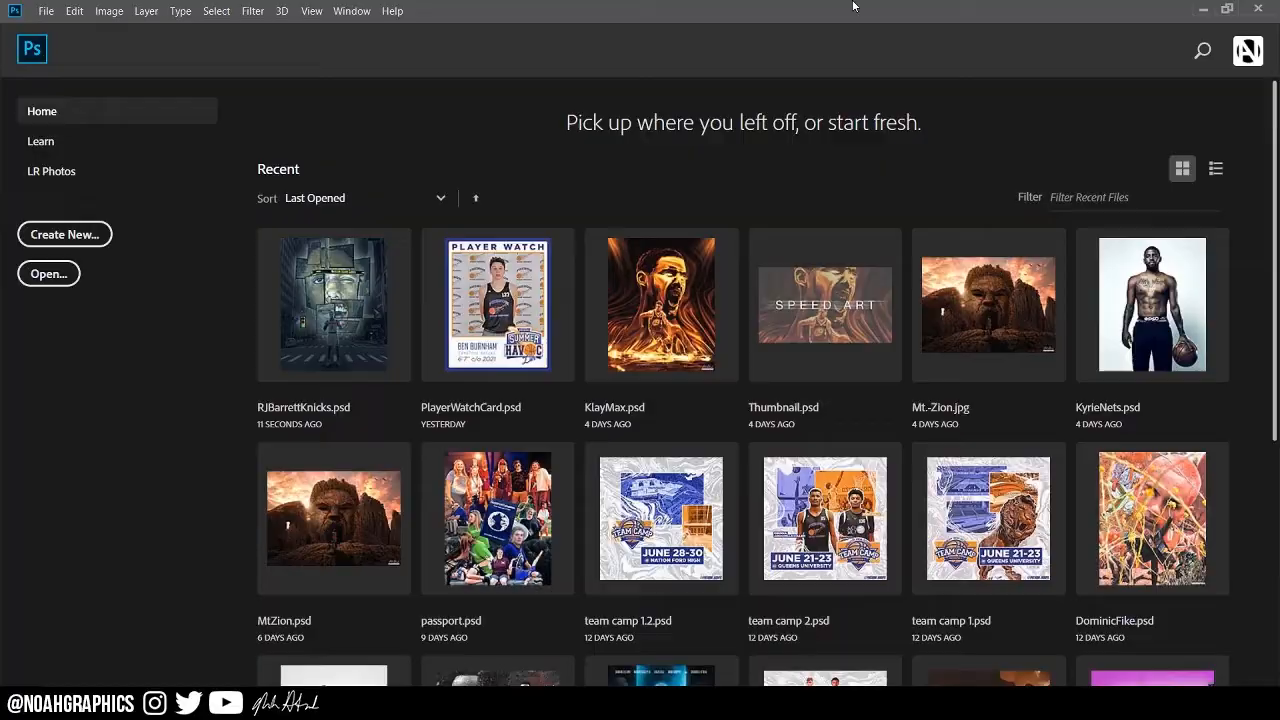
# - Reopen RJBarrettKnicks.psd from Recent files and preview the player in the Filter Gallery
pyautogui.doubleClick(332, 304)
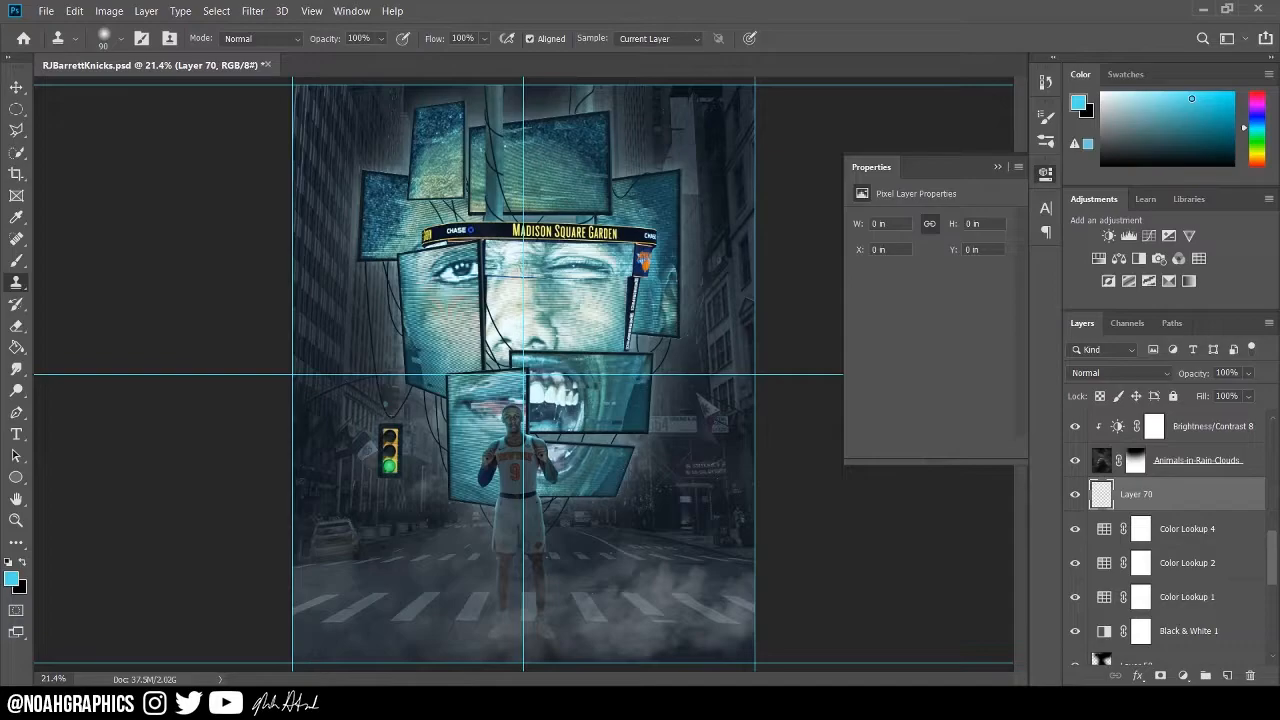
pyautogui.click(960, 220)
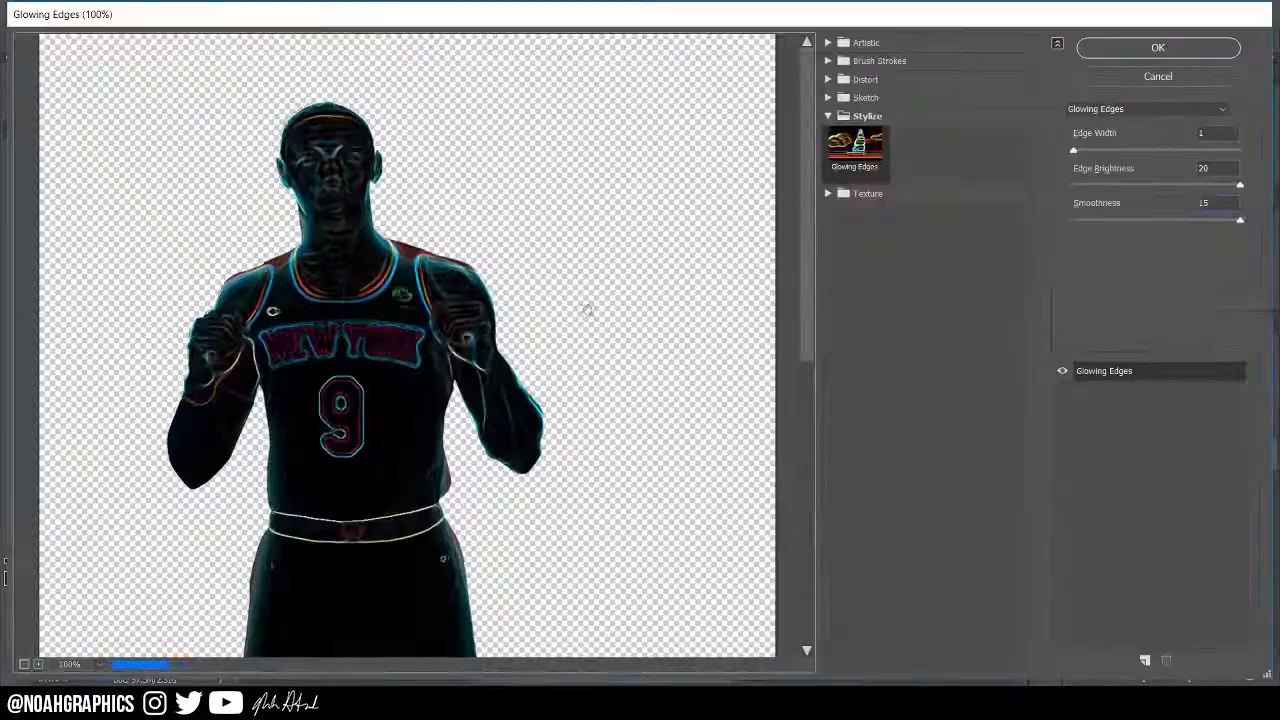
# - Apply the Glowing Edges effect to the cut-out Knicks player
pyautogui.click(1156, 48)
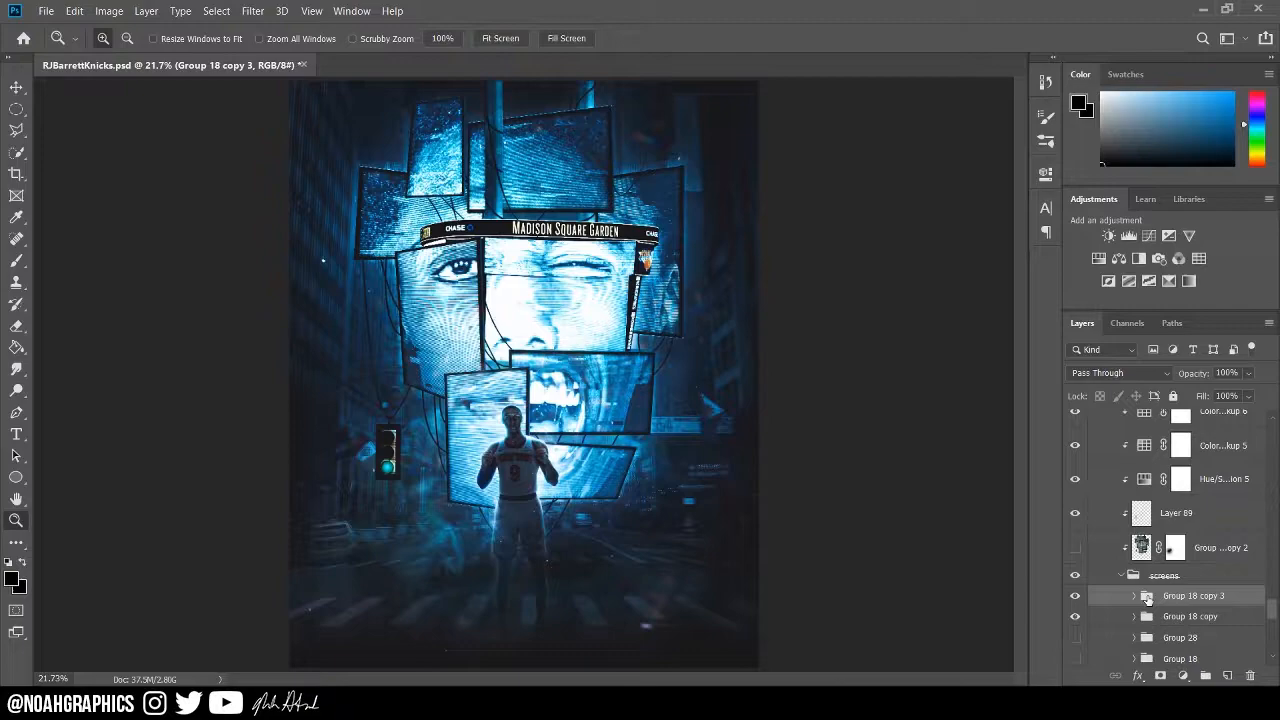
# - Export the poster via Save for Web as a JPEG at Maximum quality 100
pyautogui.click(1108, 236)
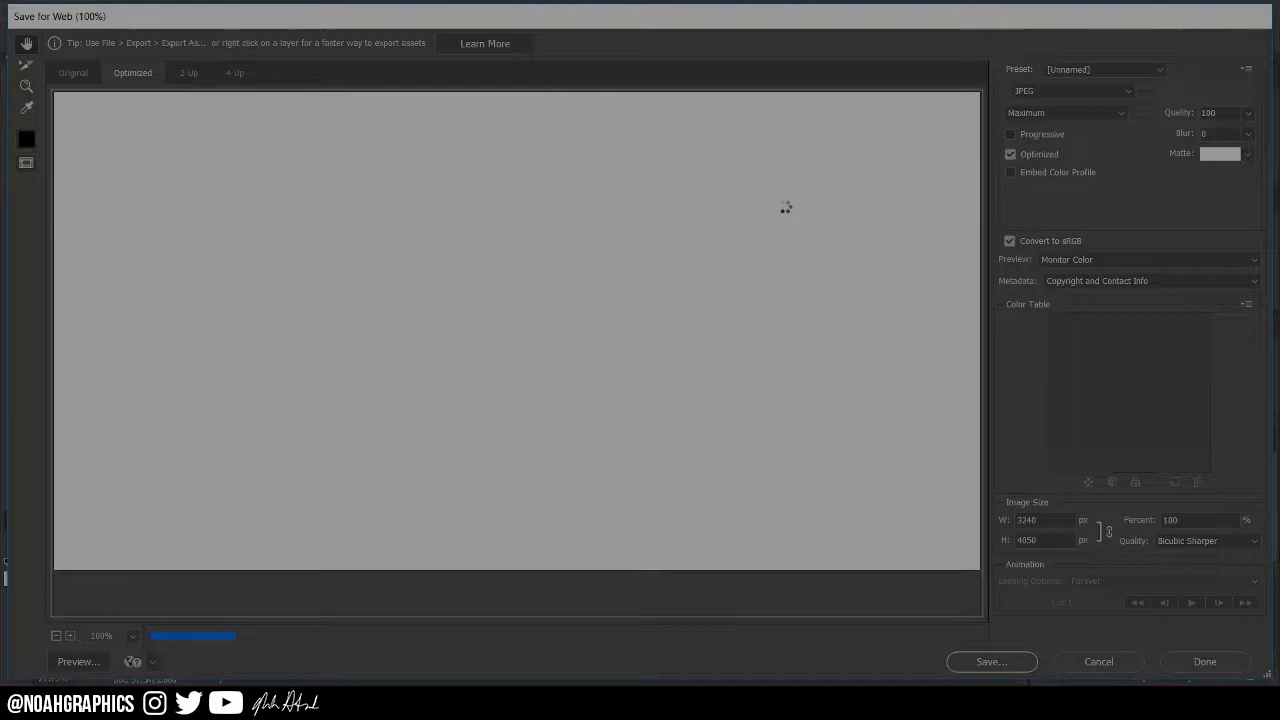
pyautogui.click(1204, 660)
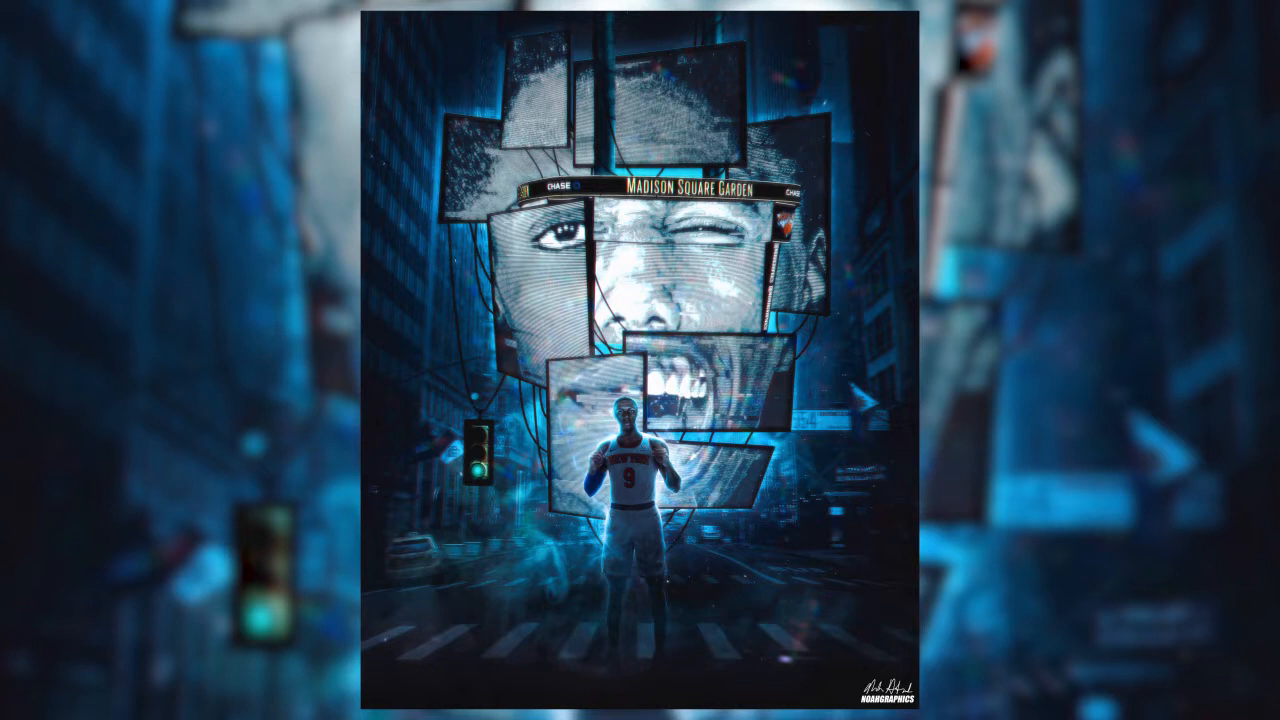